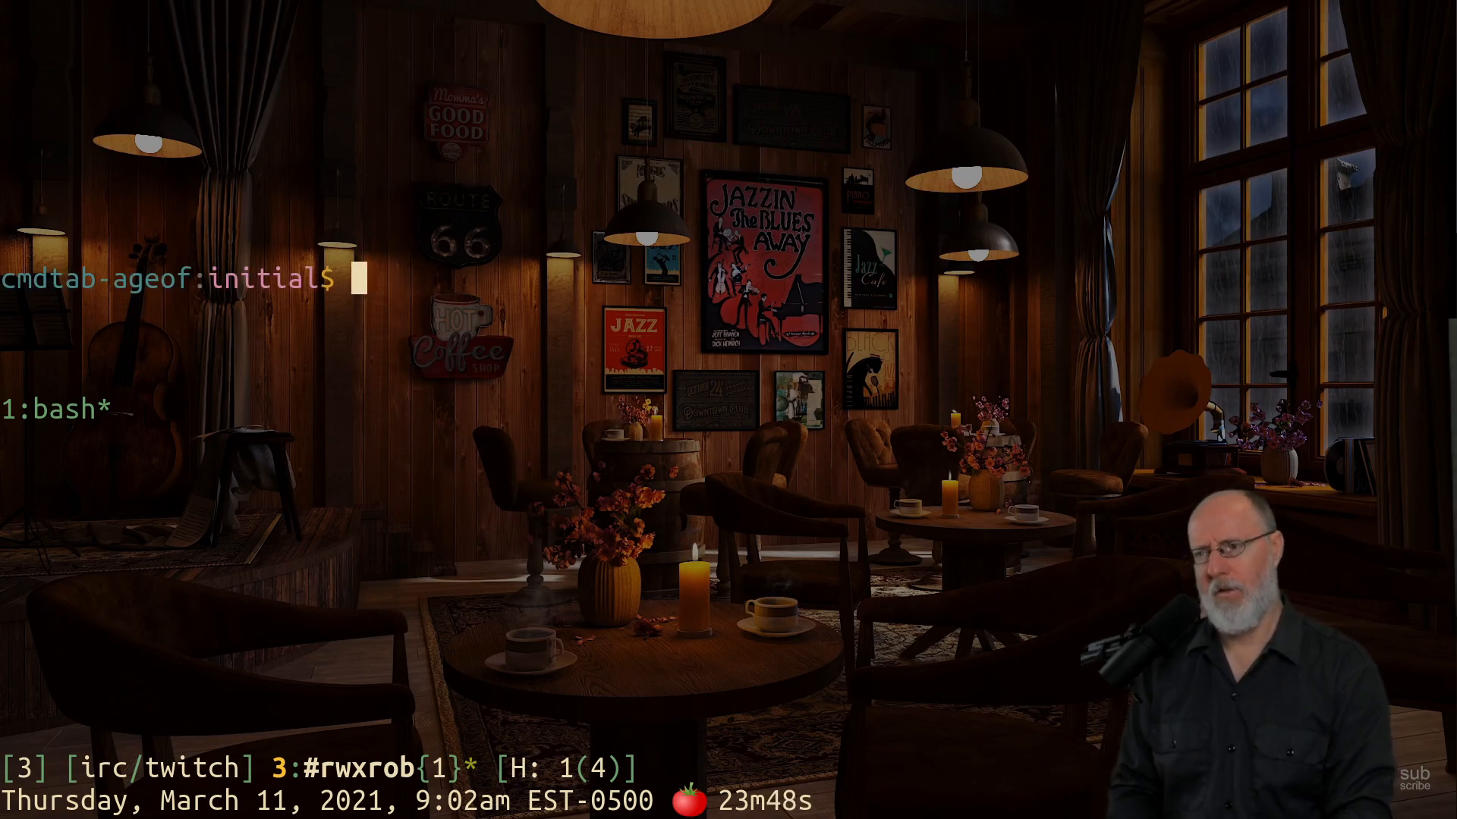
{"action": "type", "text": "mpv 'https://www.twitch.tv/rwxrob'"}
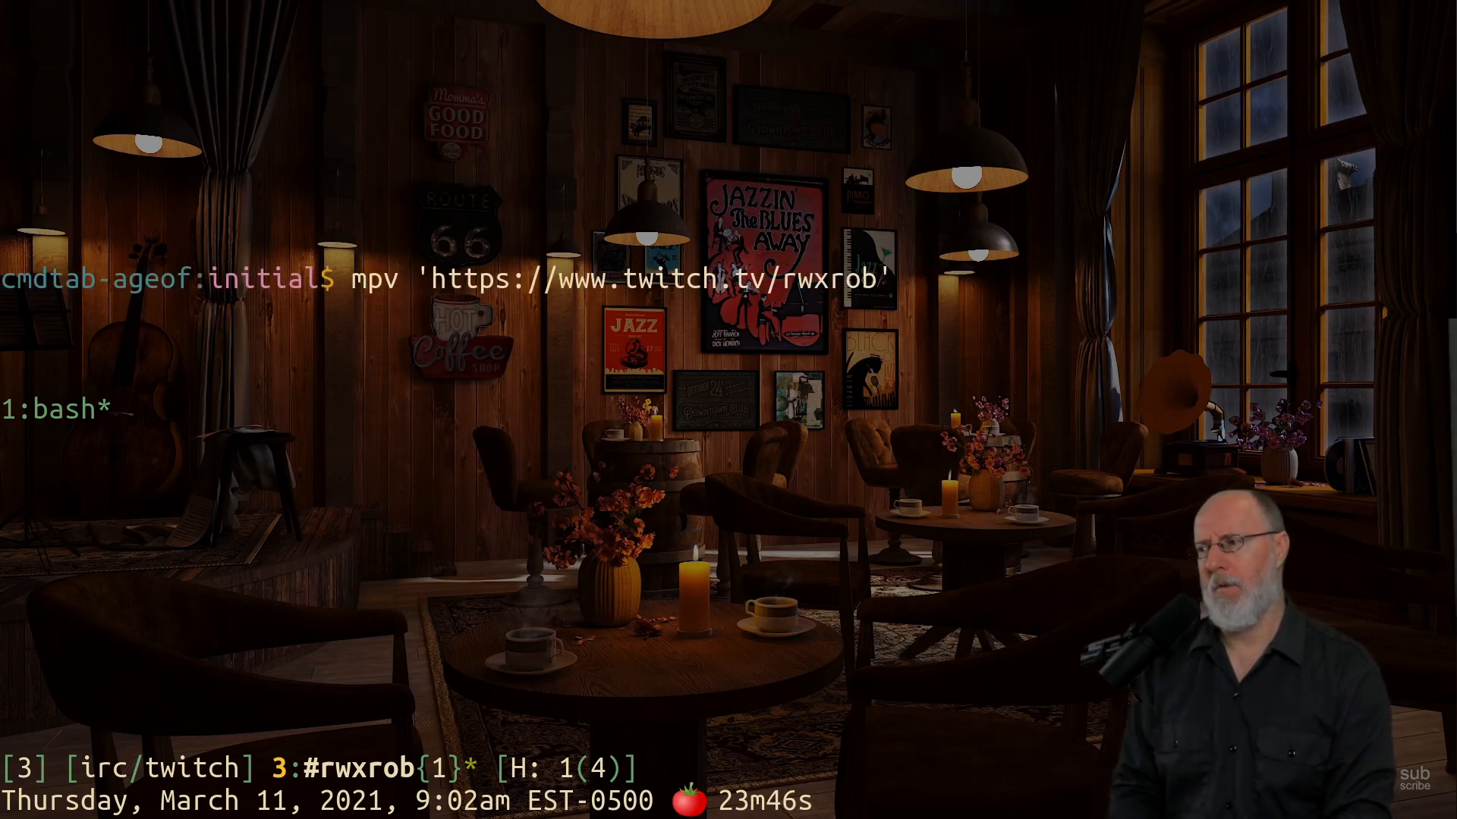
{"action": "type", "text": "sudo apt install mpv"}
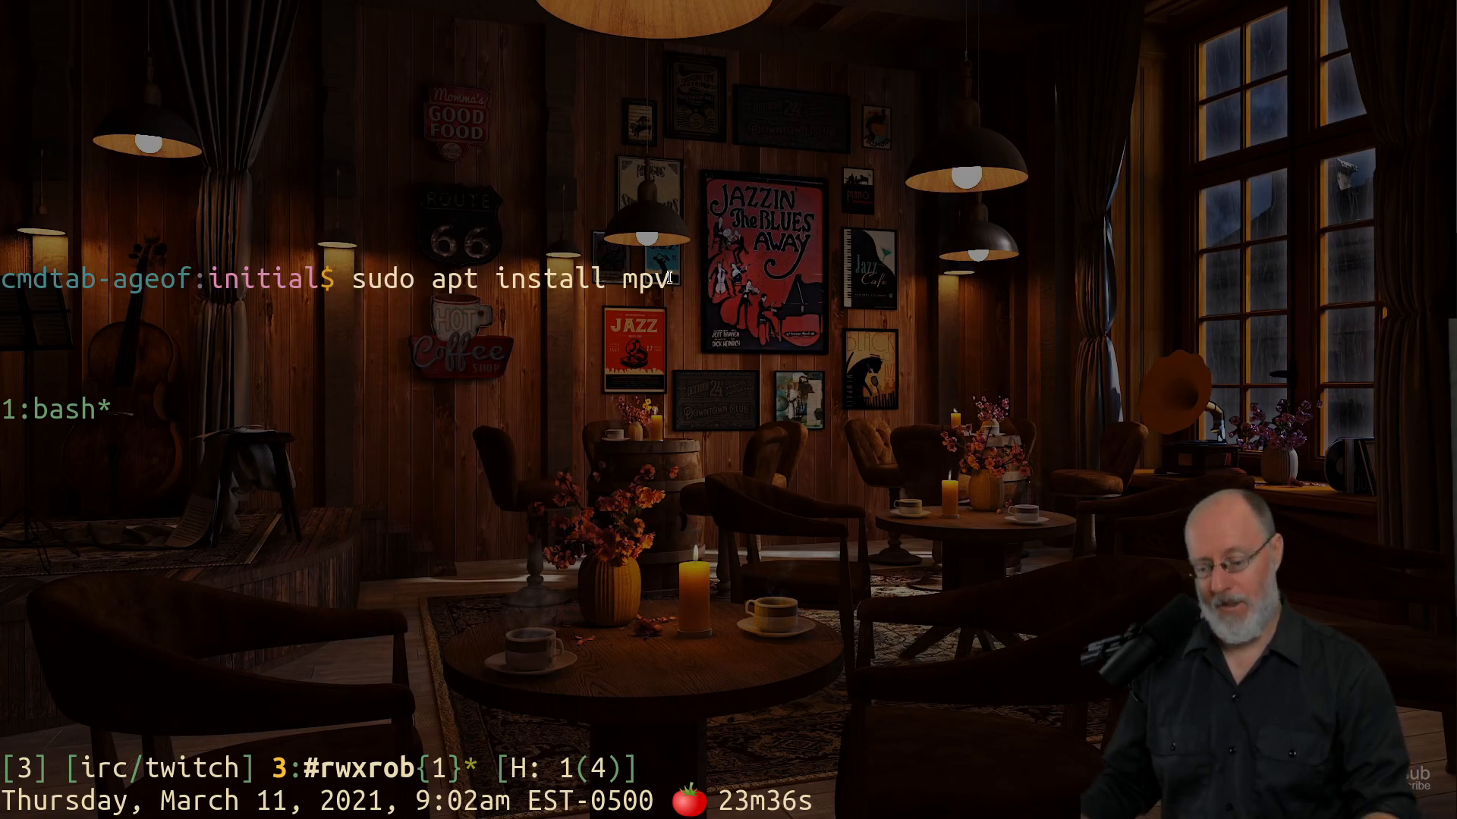
- Cancel the unrun apt install line and enter 'man mpv' at a fresh prompt
{"action": "key", "text": "ctrl+c"}
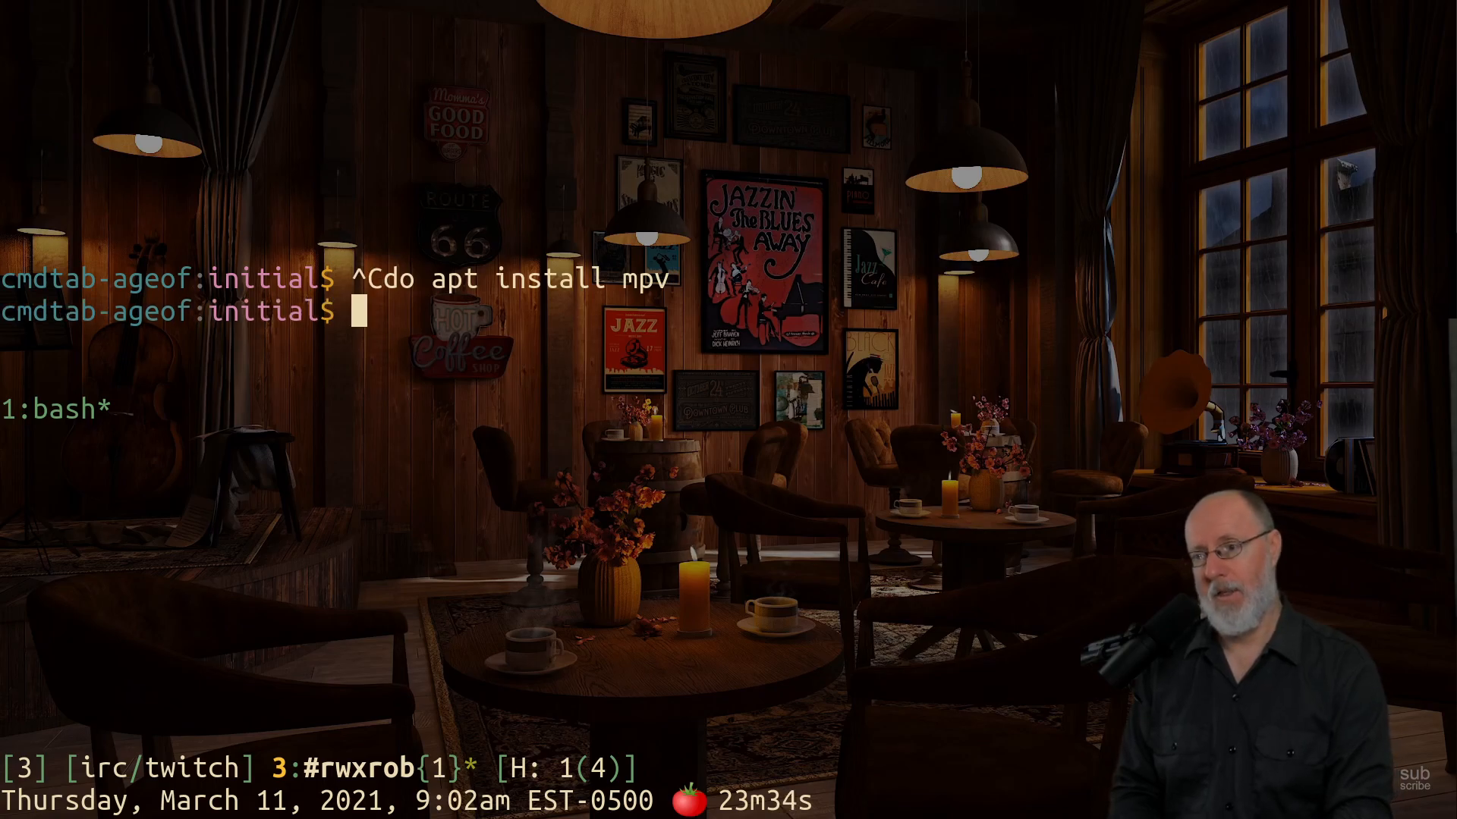
{"action": "type", "text": "man"}
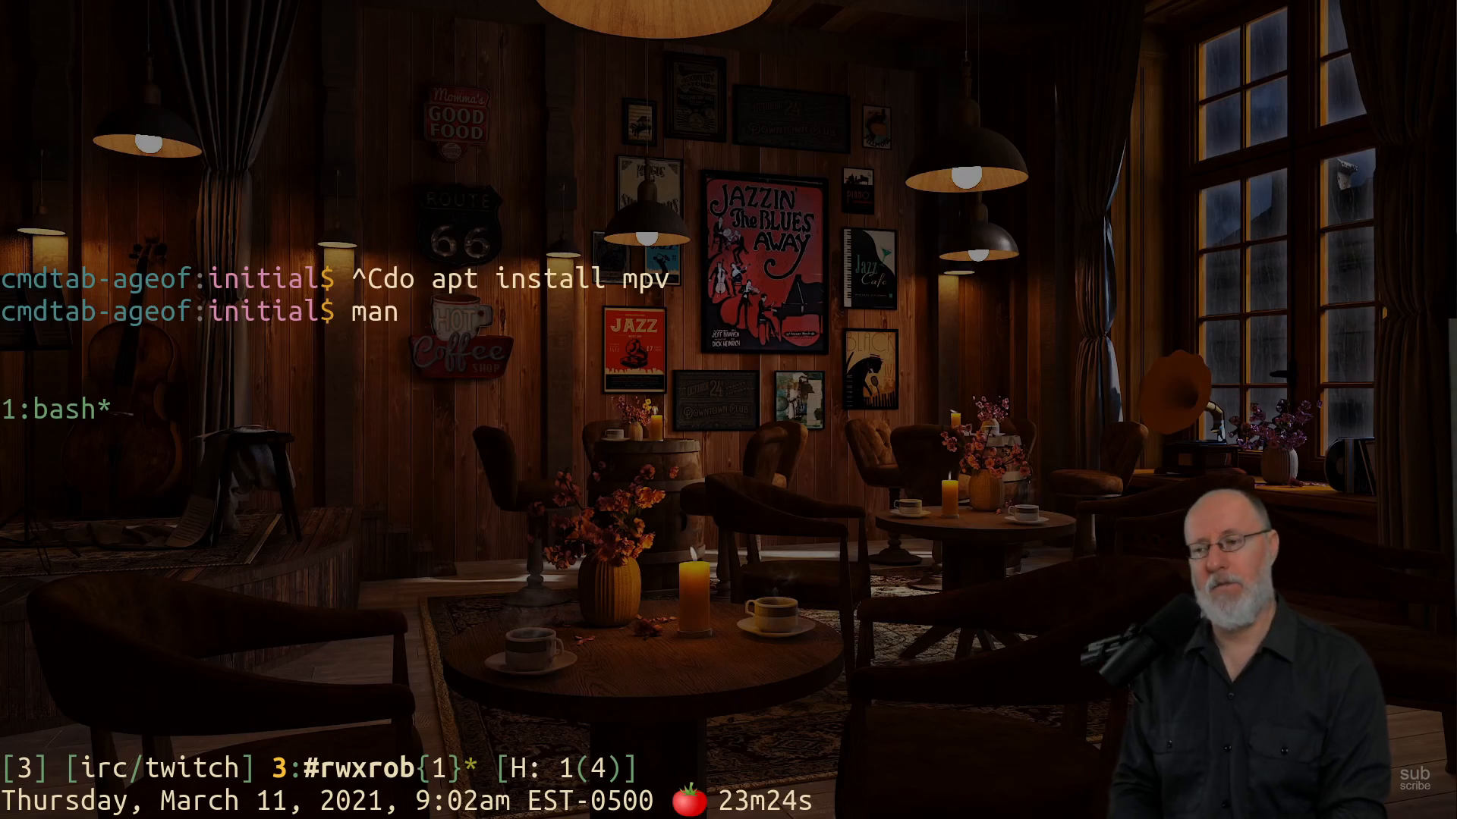
{"action": "type", "text": "mpv"}
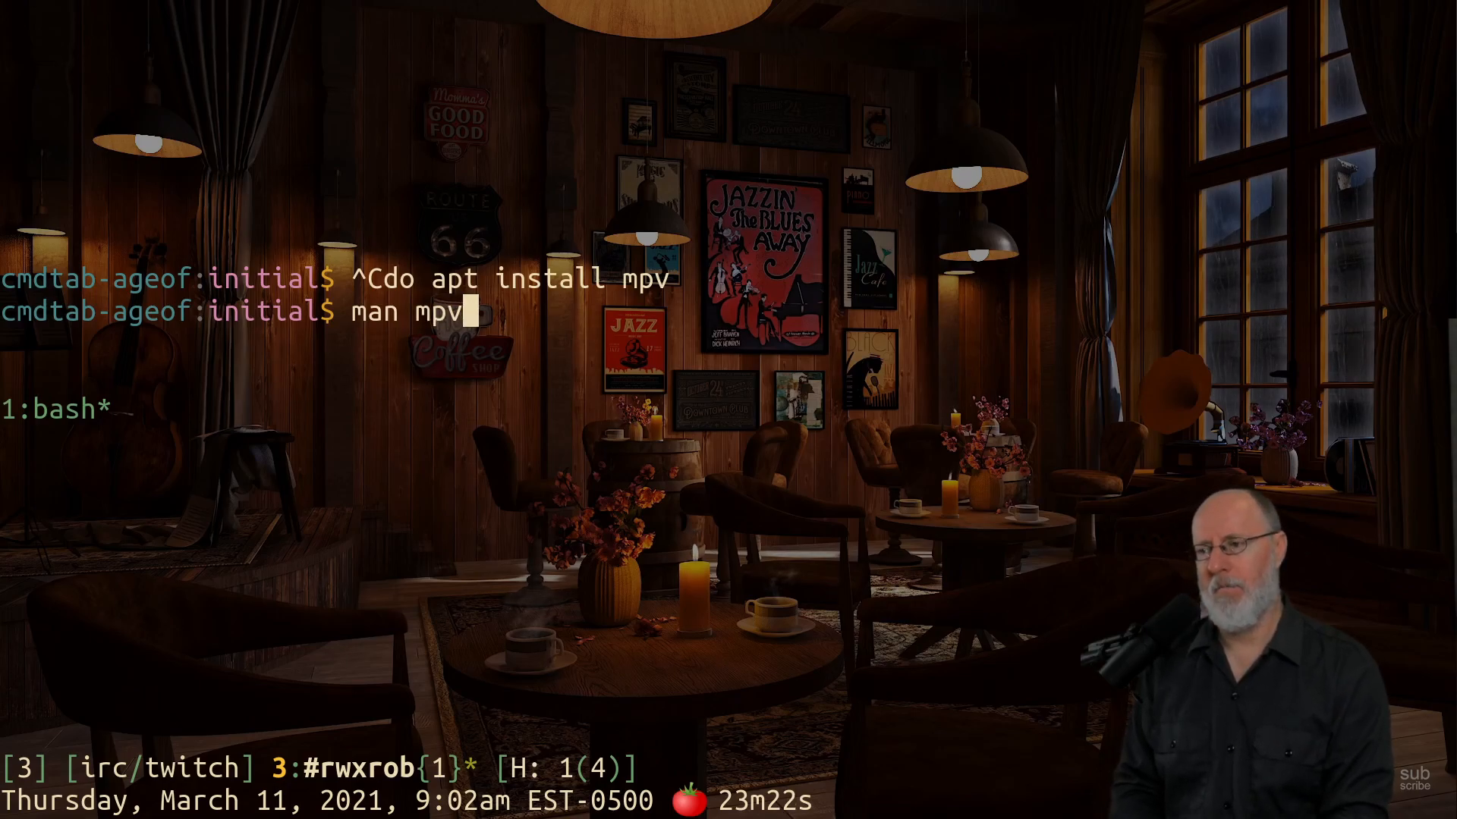
- Run 'man mpv' to display the mpv manual page
{"action": "key", "text": "Return"}
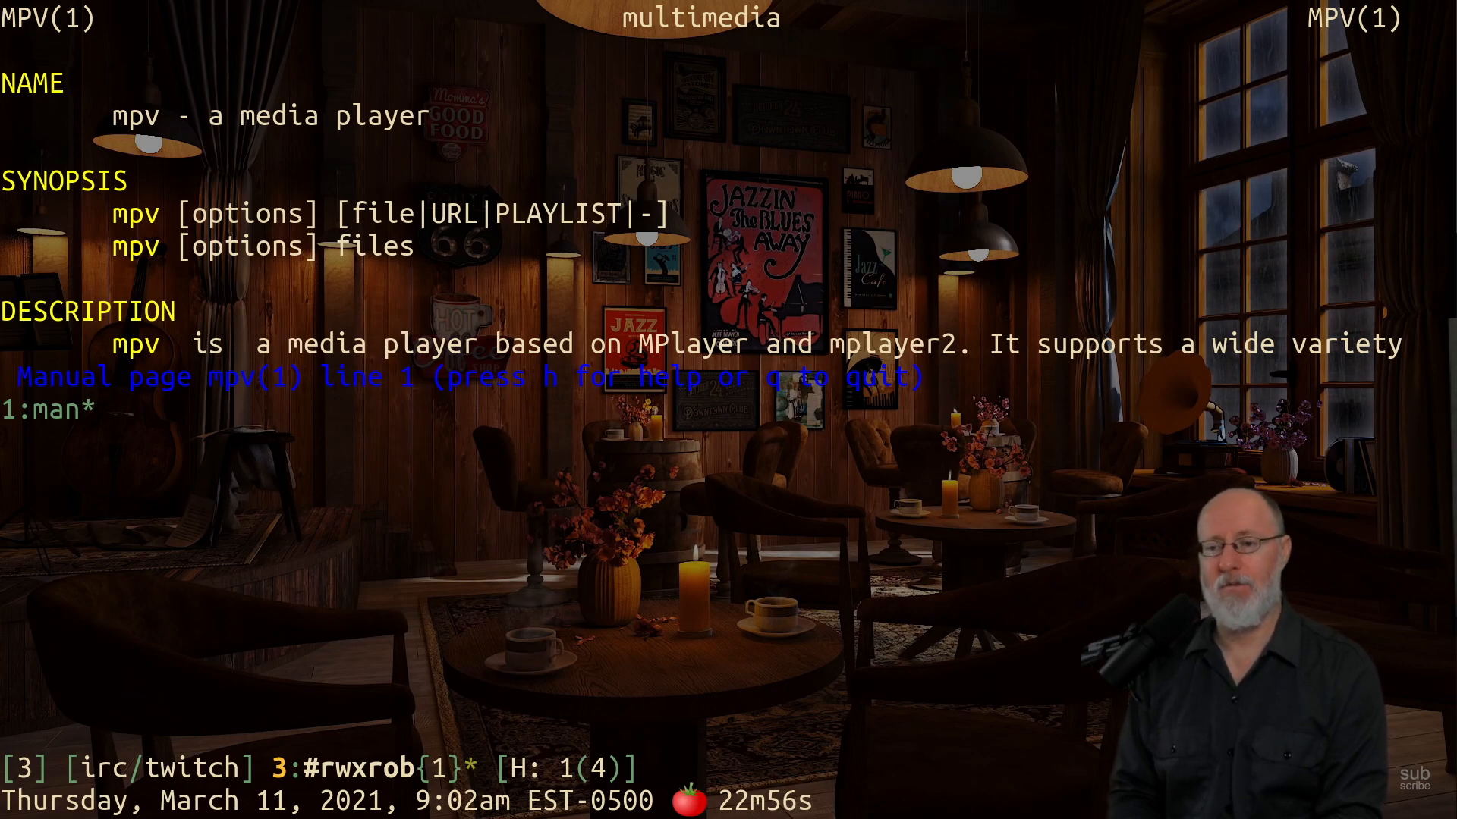
{"action": "key", "text": "q"}
{"action": "type", "text": "mpv 'https://www.twitch.tv/rwxrob'"}
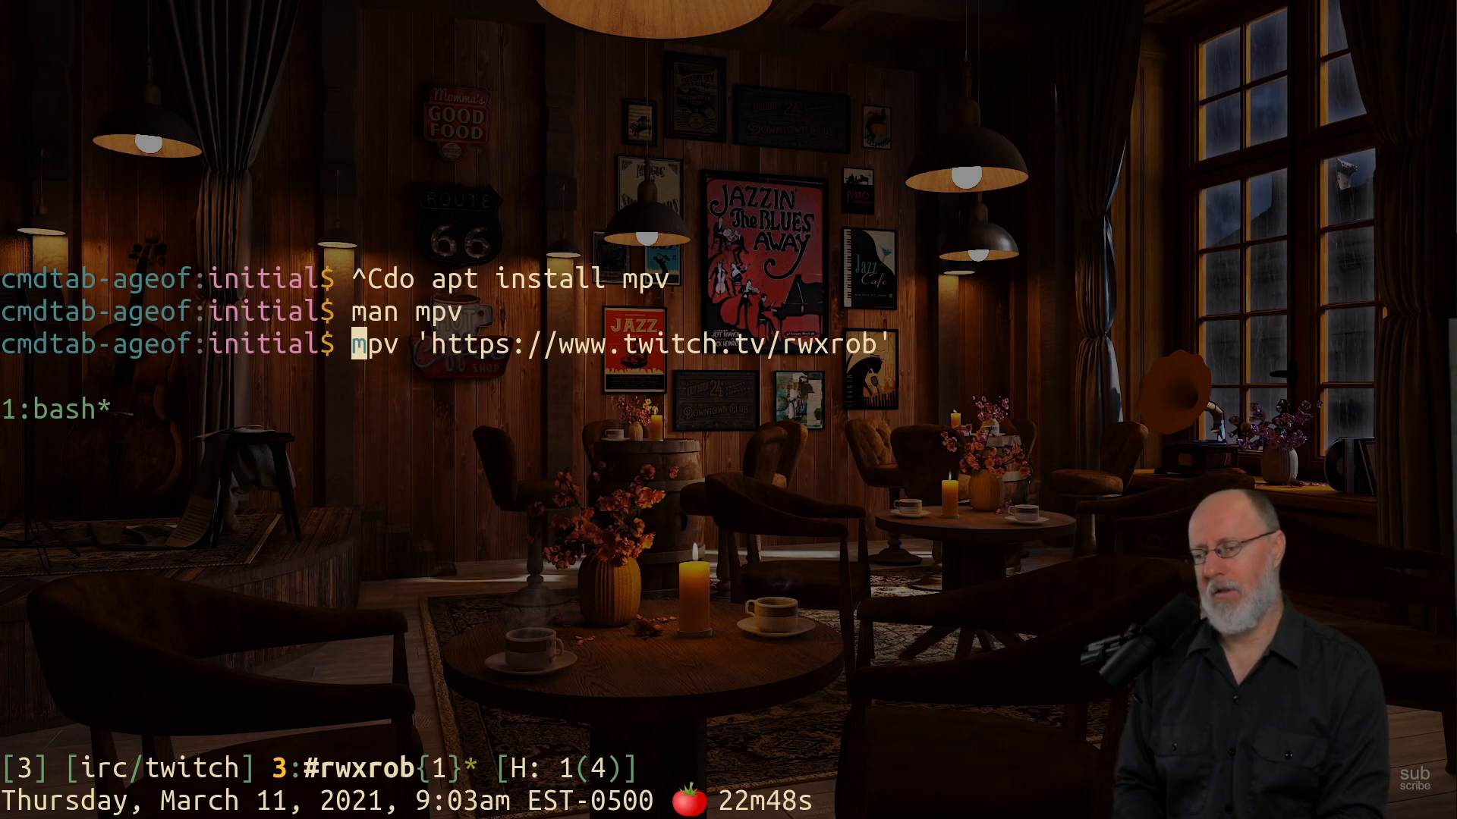
{"action": "key", "text": "Return"}
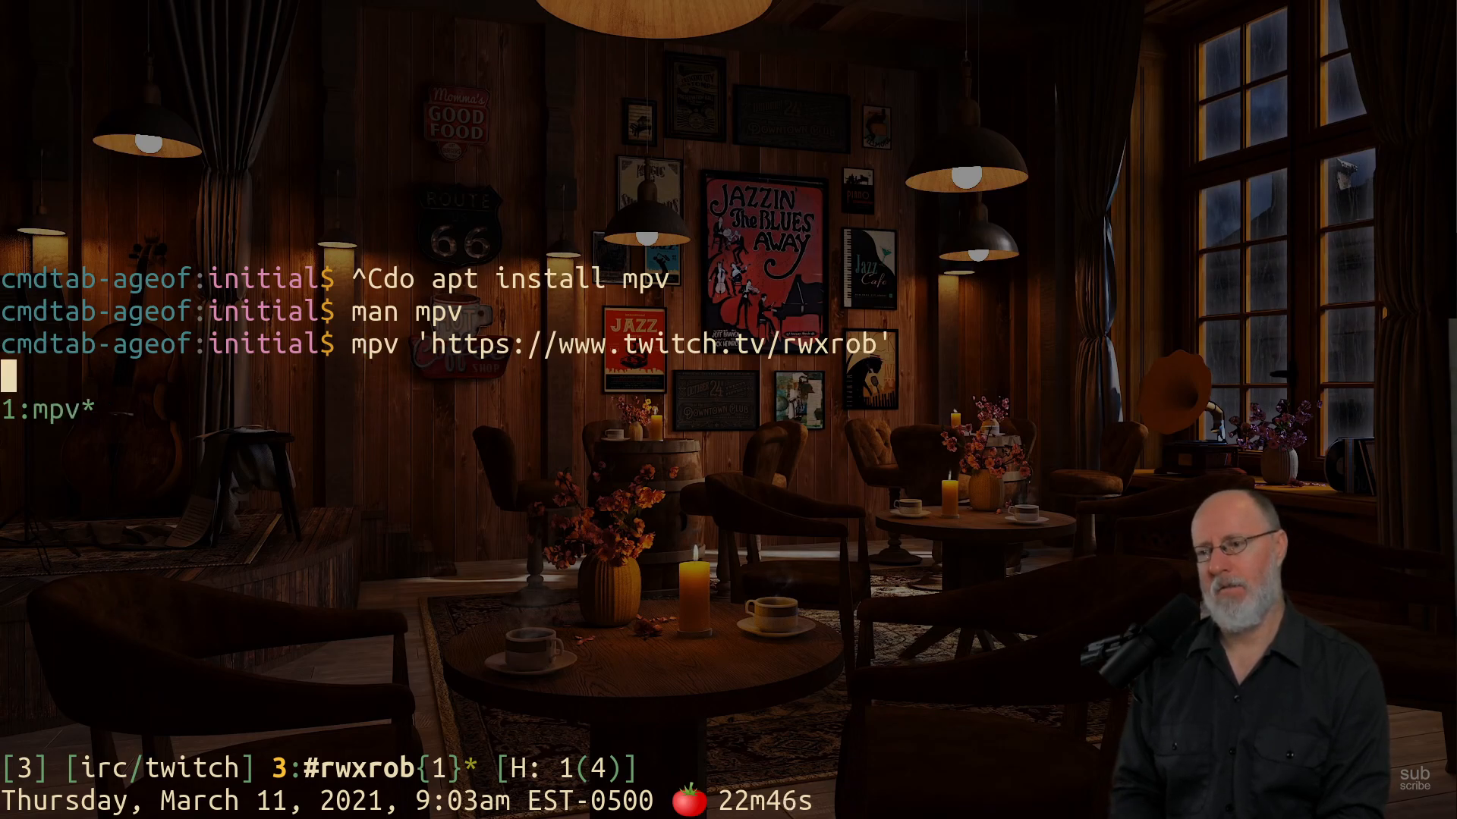